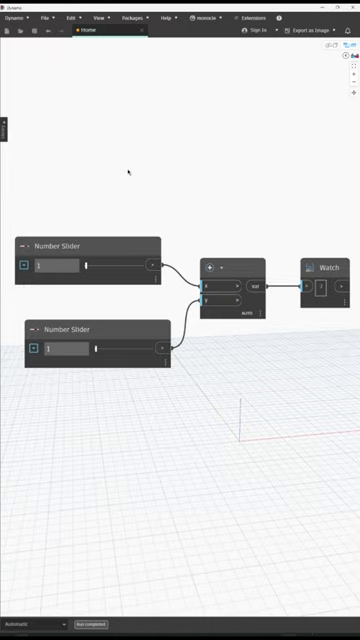
Drop down the Monocle/Packages menu to reach its graph-tidying commands.
left_click(204, 18)
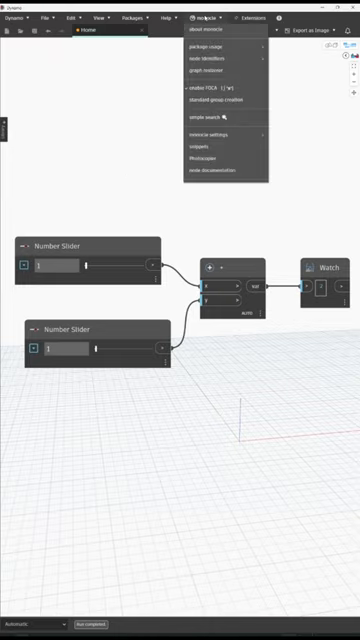